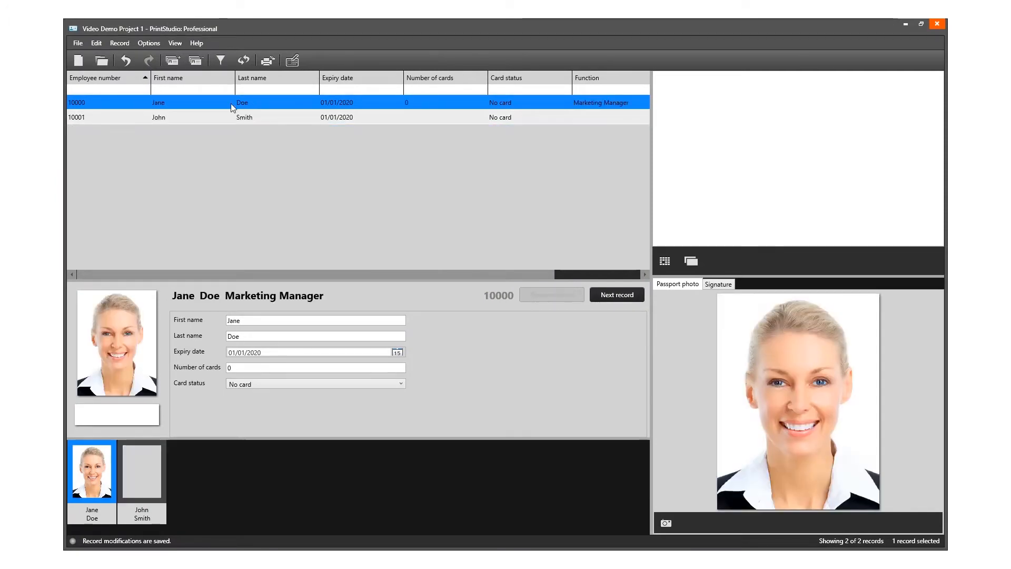
{"action": "mouse_move", "coordinate": [215, 298]}
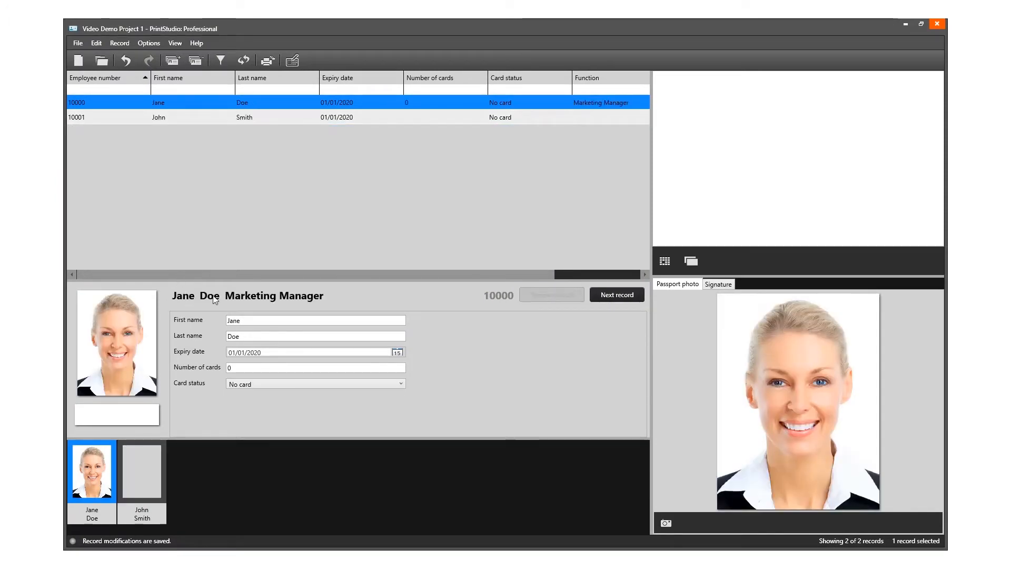
{"action": "mouse_move", "coordinate": [321, 298]}
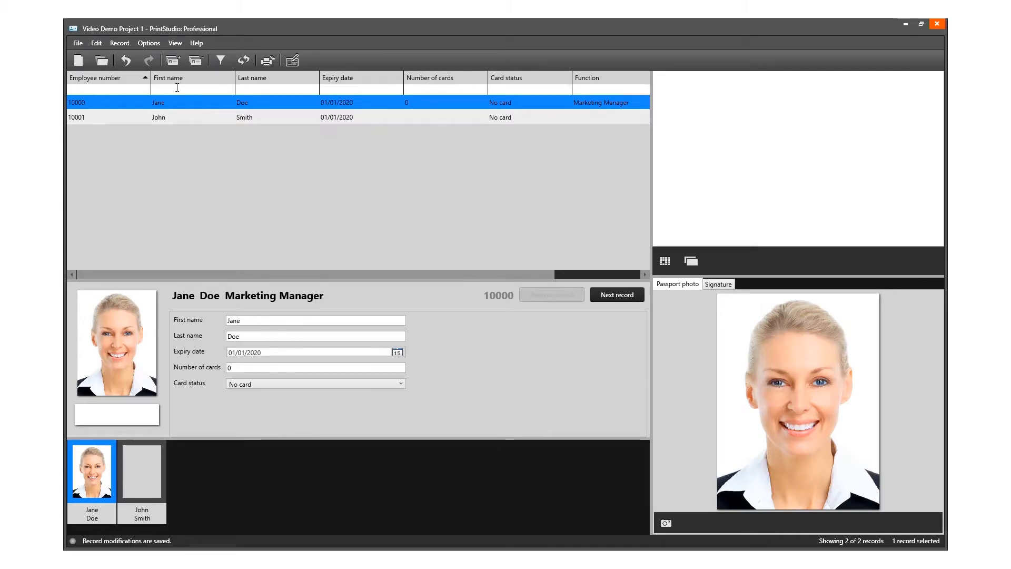
{"action": "mouse_move", "coordinate": [195, 60]}
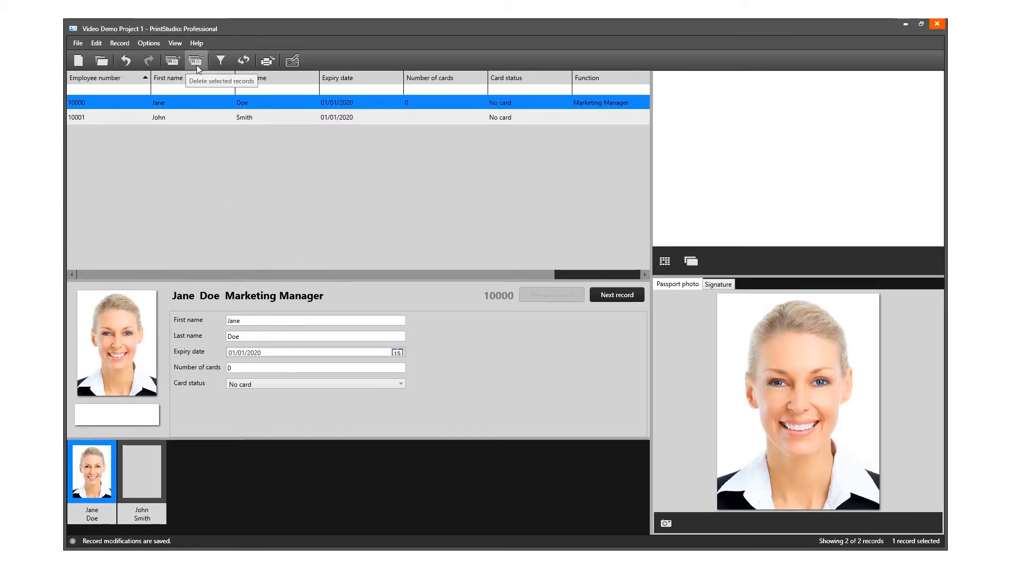
Dismiss the project commands menu and start a new record.
{"action": "left_click", "coordinate": [77, 42]}
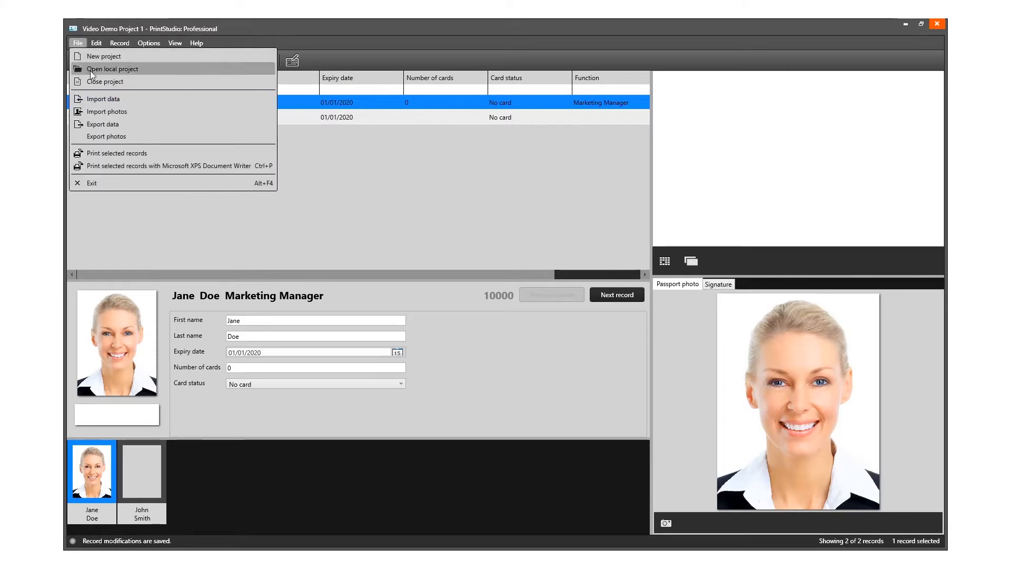
{"action": "mouse_move", "coordinate": [325, 182]}
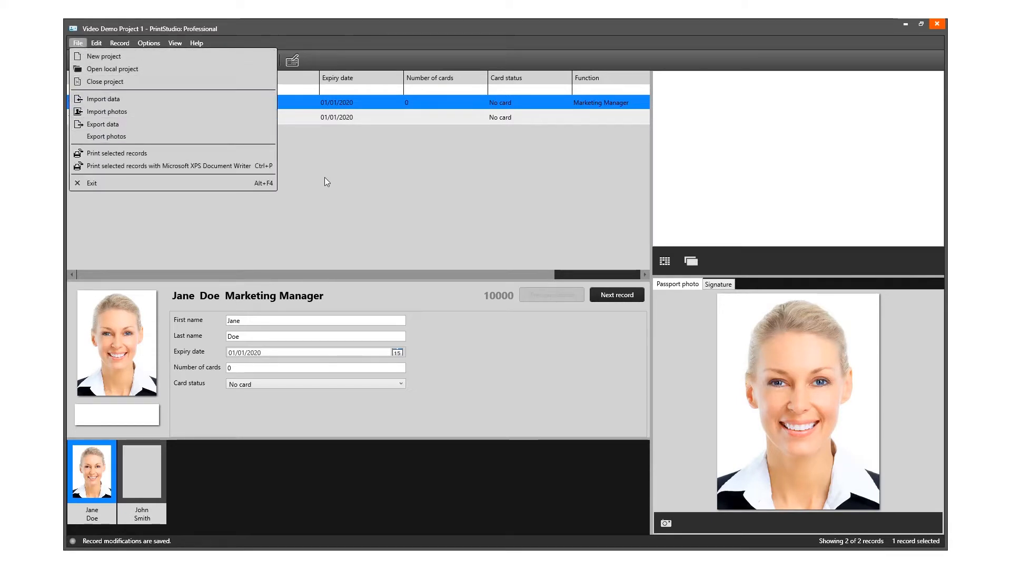
{"action": "left_click", "coordinate": [325, 182]}
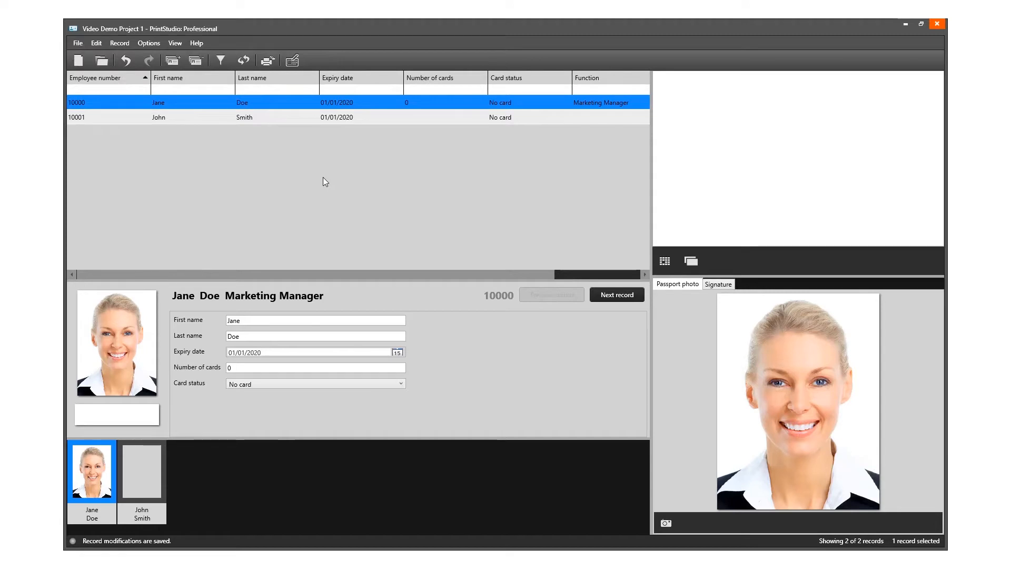
{"action": "mouse_move", "coordinate": [289, 173]}
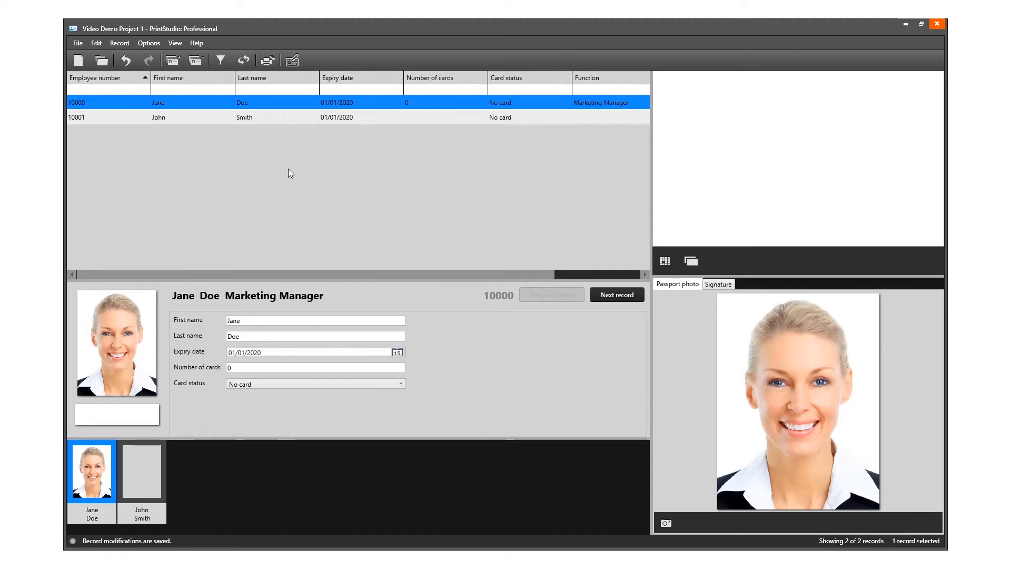
{"action": "left_click", "coordinate": [172, 60]}
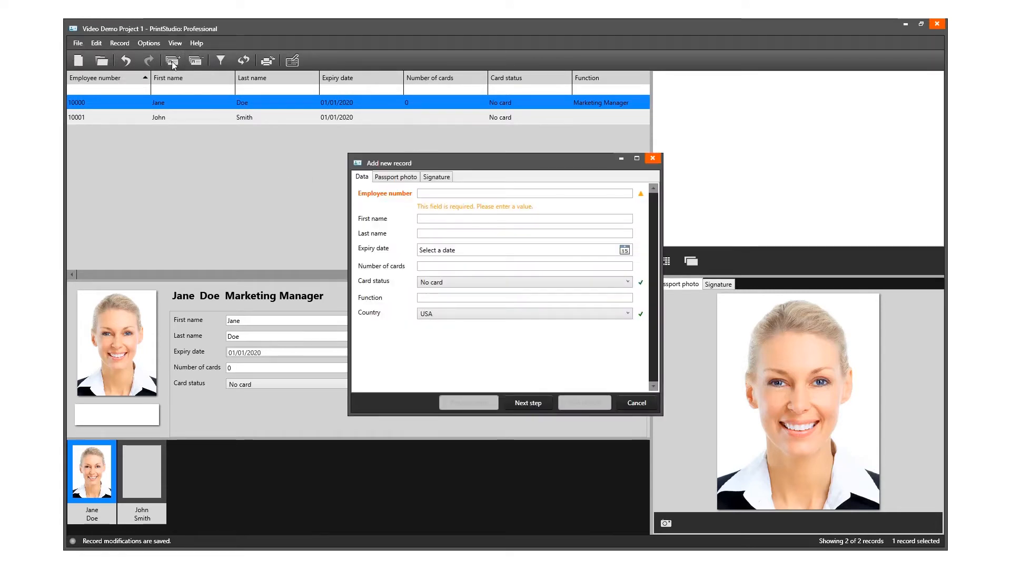
Preview the Passport photo and Signature pages, then return to the Data fields.
{"action": "left_click", "coordinate": [396, 177]}
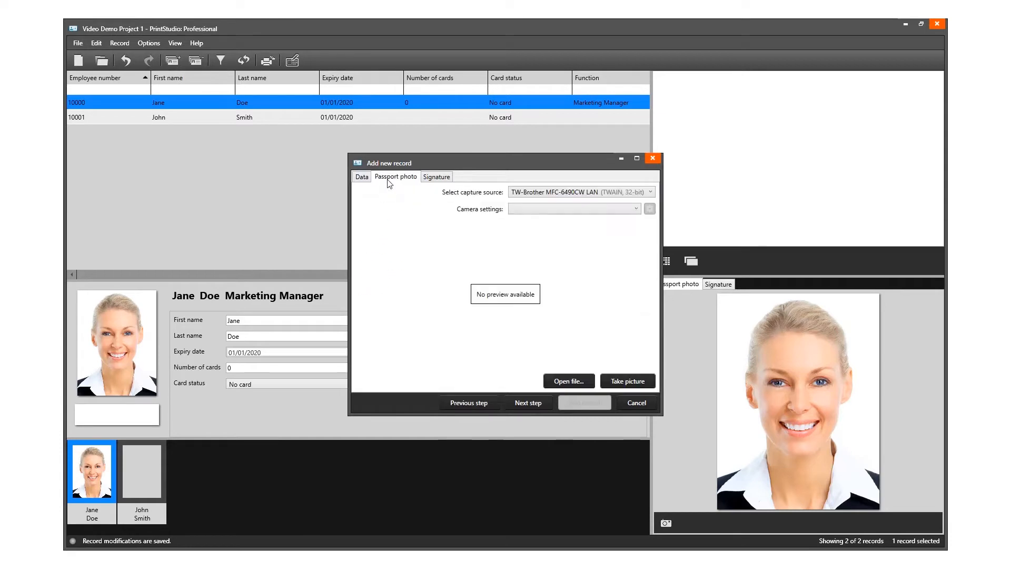
{"action": "left_click", "coordinate": [437, 177]}
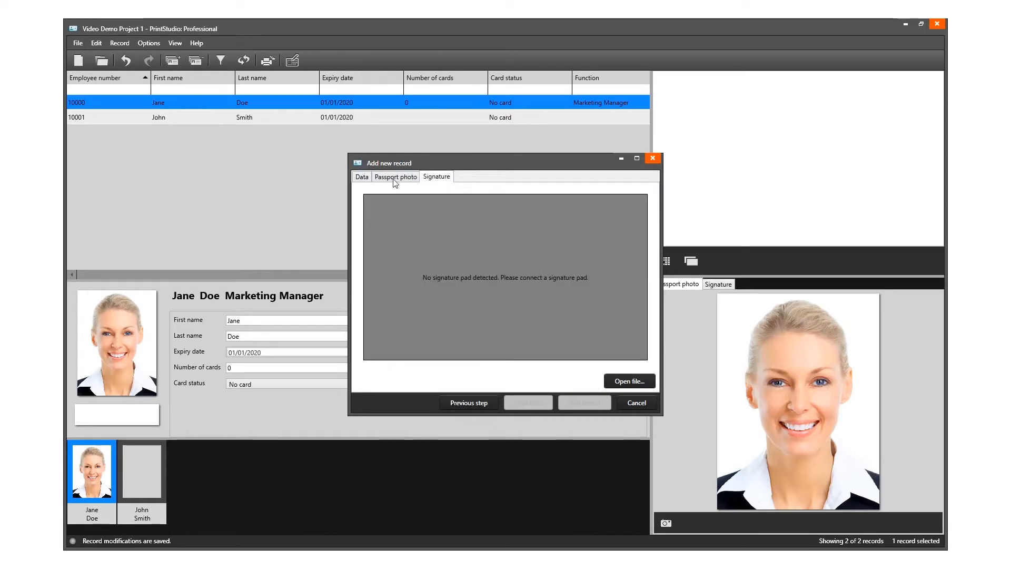
{"action": "left_click", "coordinate": [361, 177]}
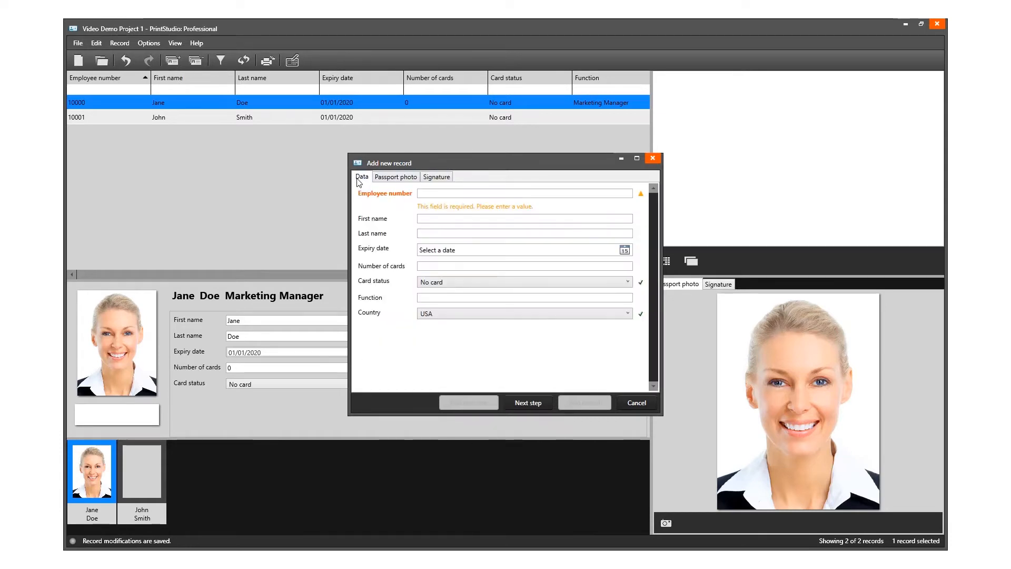
{"action": "left_click", "coordinate": [524, 193]}
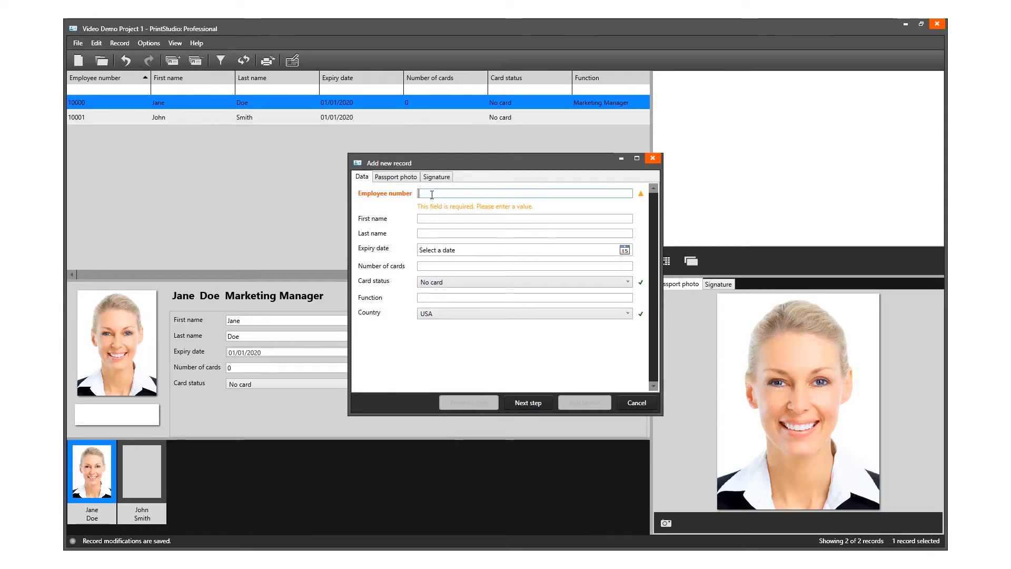
{"action": "type", "text": "10002"}
{"action": "left_click", "coordinate": [525, 234]}
{"action": "type", "text": "Red"}
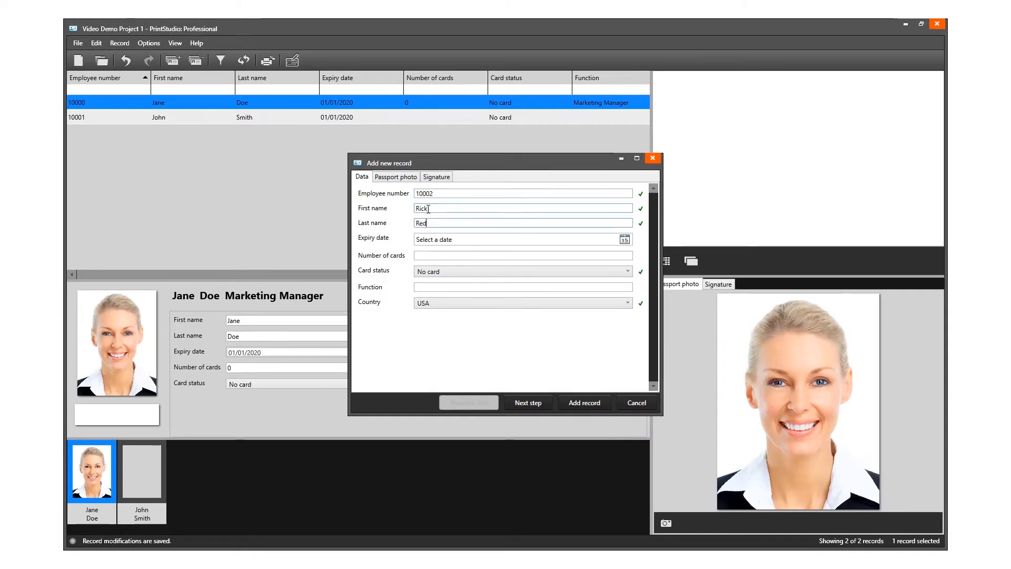
{"action": "type", "text": "ford"}
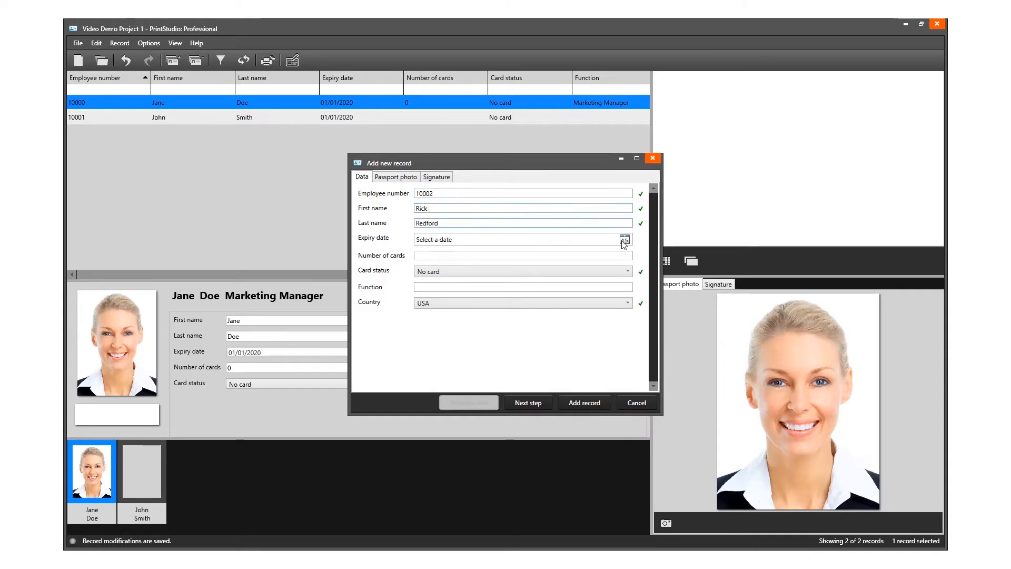
{"action": "left_click", "coordinate": [624, 239]}
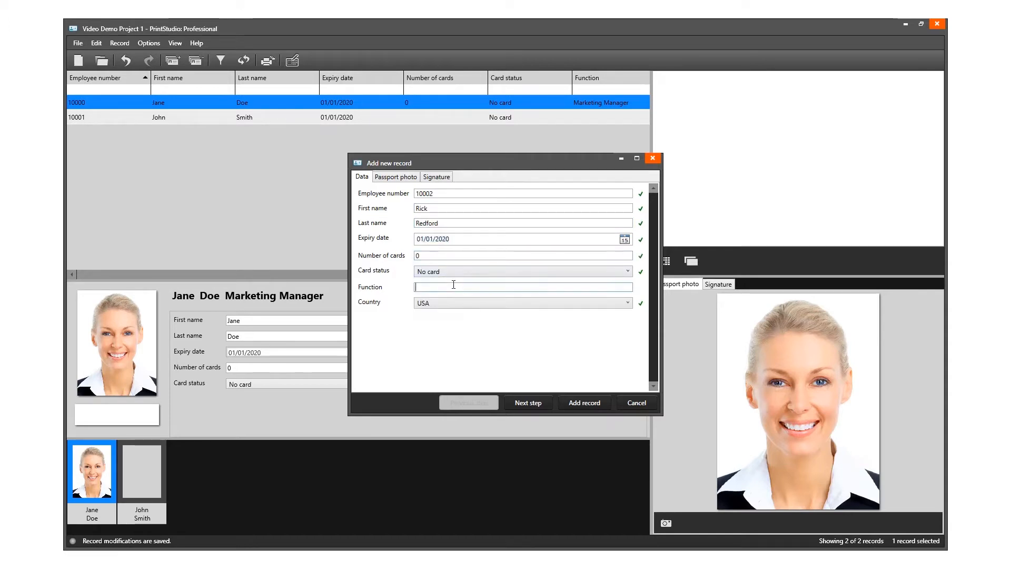
{"action": "type", "text": "Sales"}
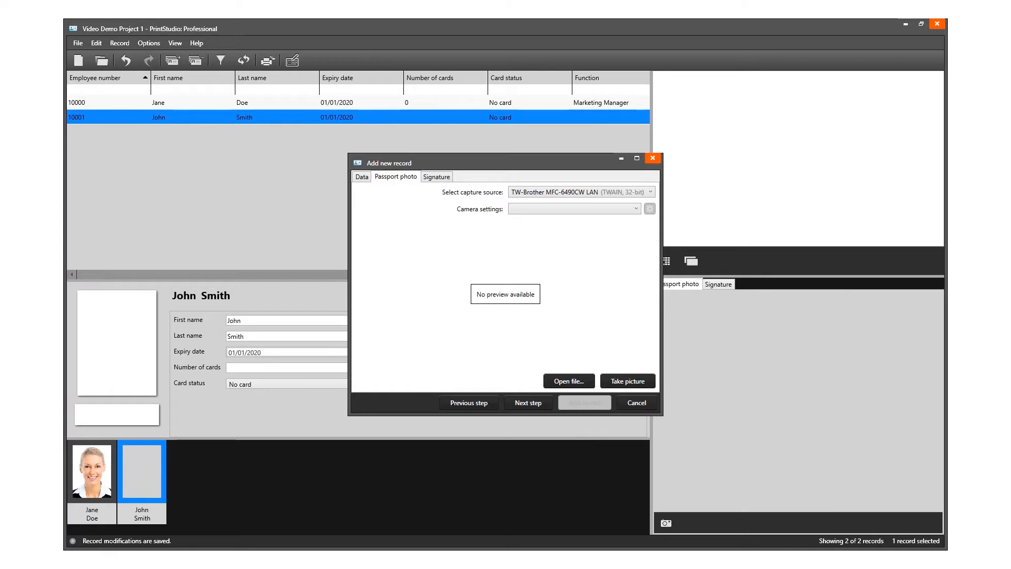
{"action": "mouse_move", "coordinate": [613, 231]}
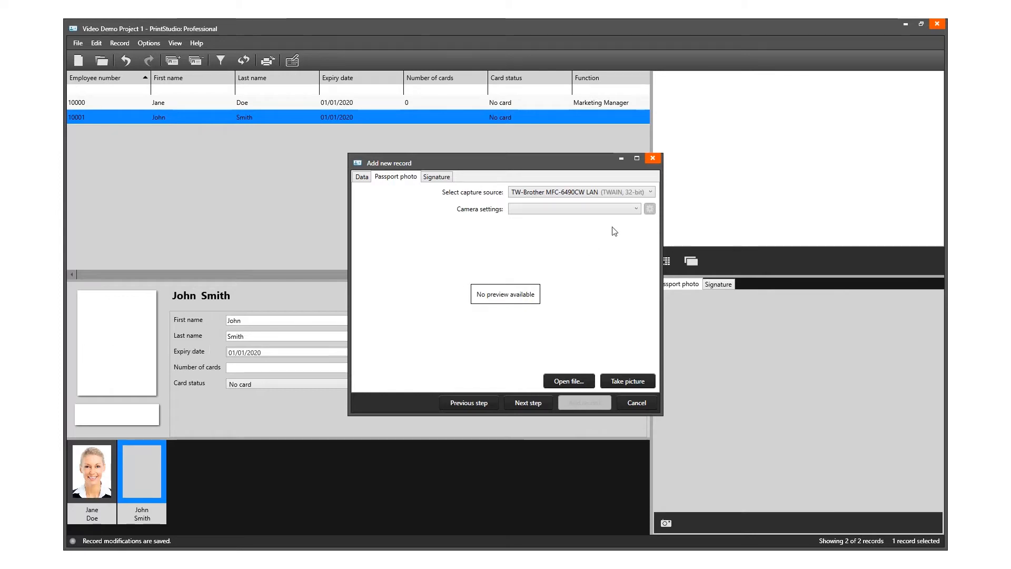
Auto-capture candidate photos from the Logitech HD Webcam C310 and pick the first shot.
{"action": "left_click", "coordinate": [649, 192]}
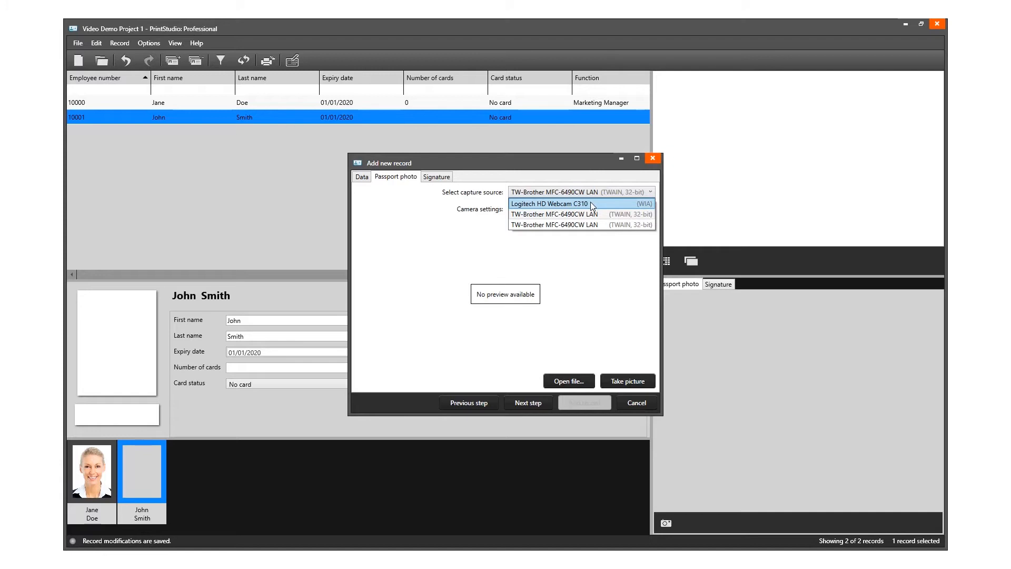
{"action": "left_click", "coordinate": [549, 204]}
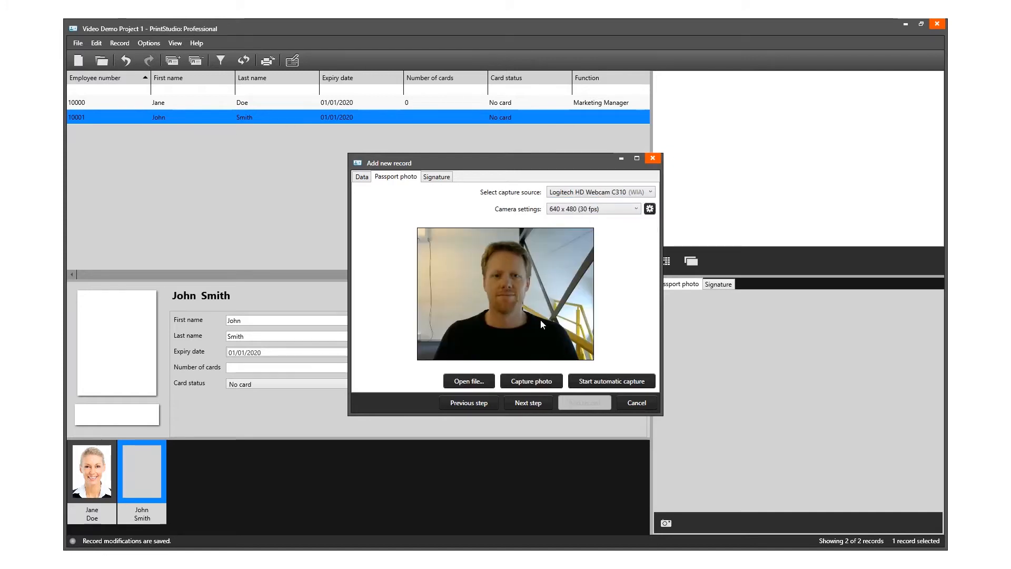
{"action": "left_click", "coordinate": [611, 381]}
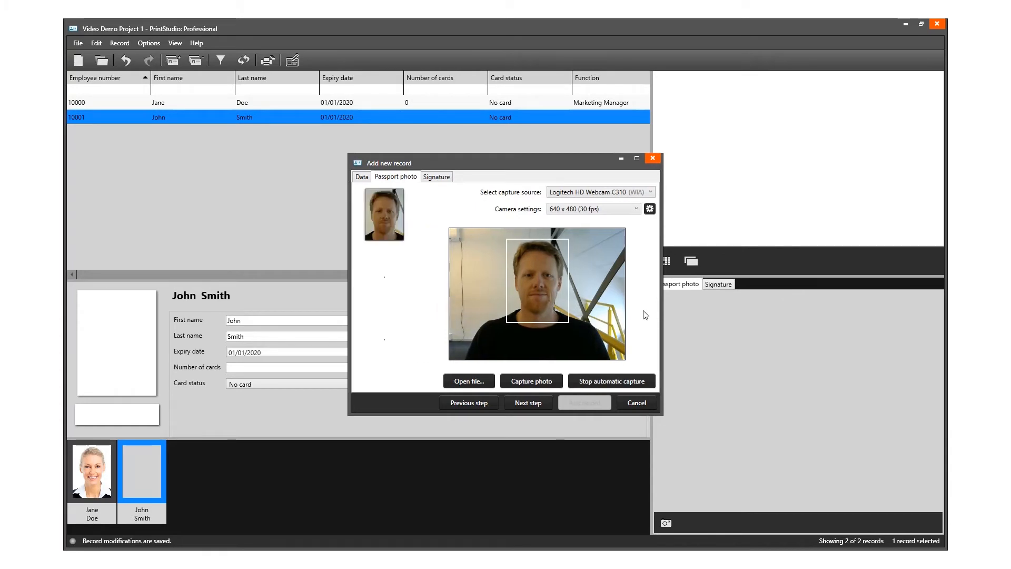
{"action": "left_click", "coordinate": [530, 380]}
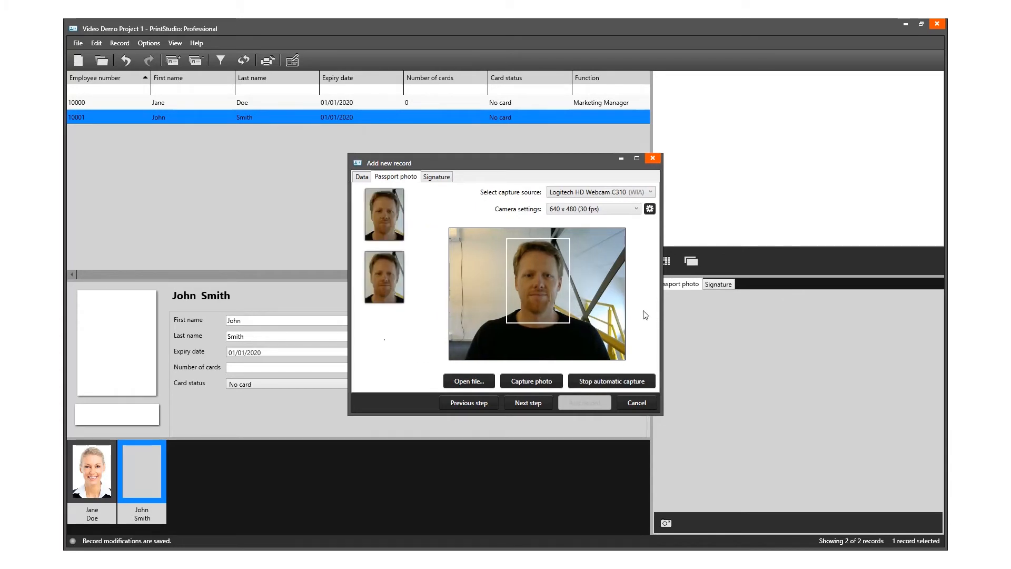
{"action": "left_click", "coordinate": [610, 380]}
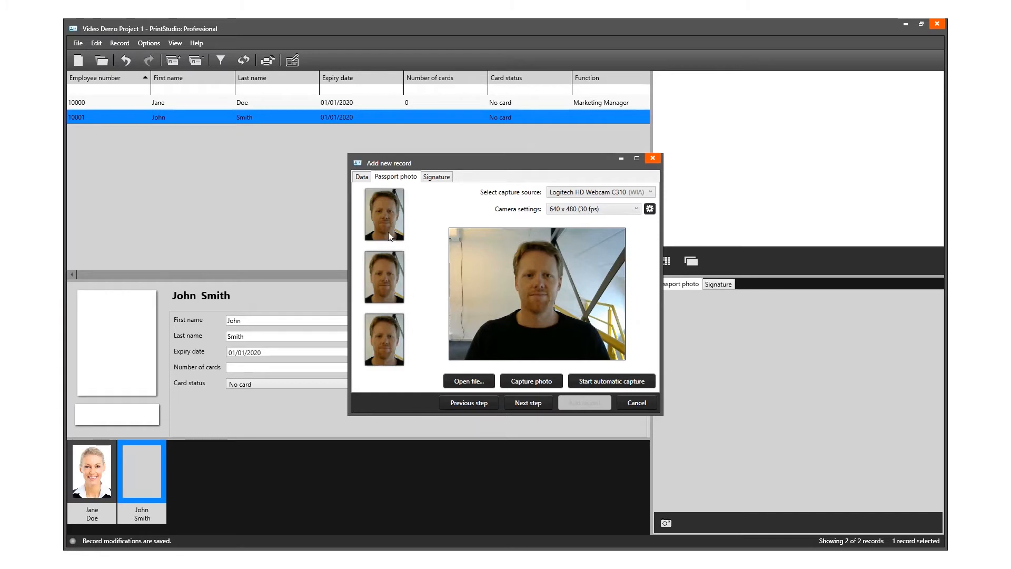
{"action": "left_click", "coordinate": [531, 380]}
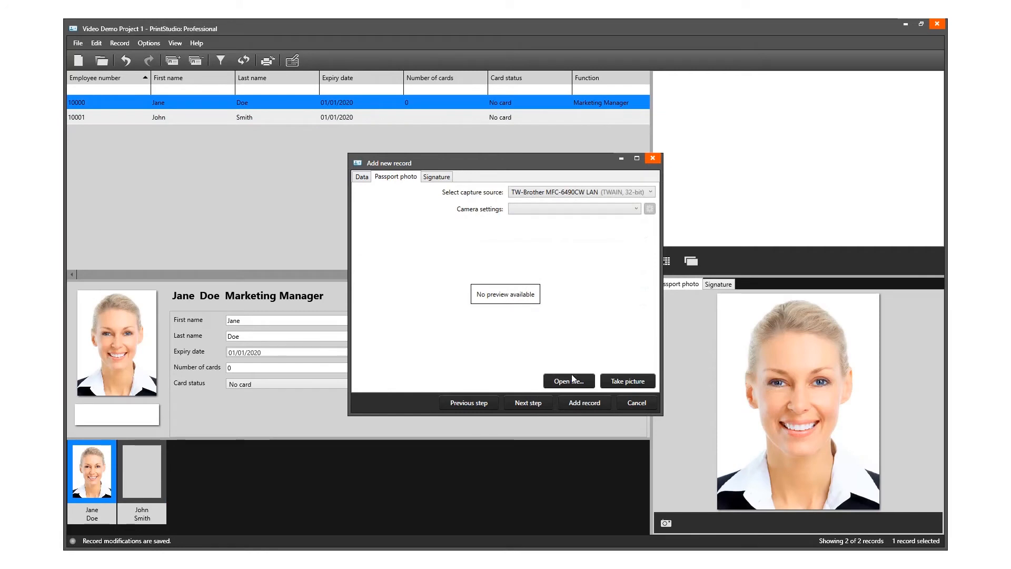
Load headshot file 11016 as the passport photo.
{"action": "left_click", "coordinate": [568, 380]}
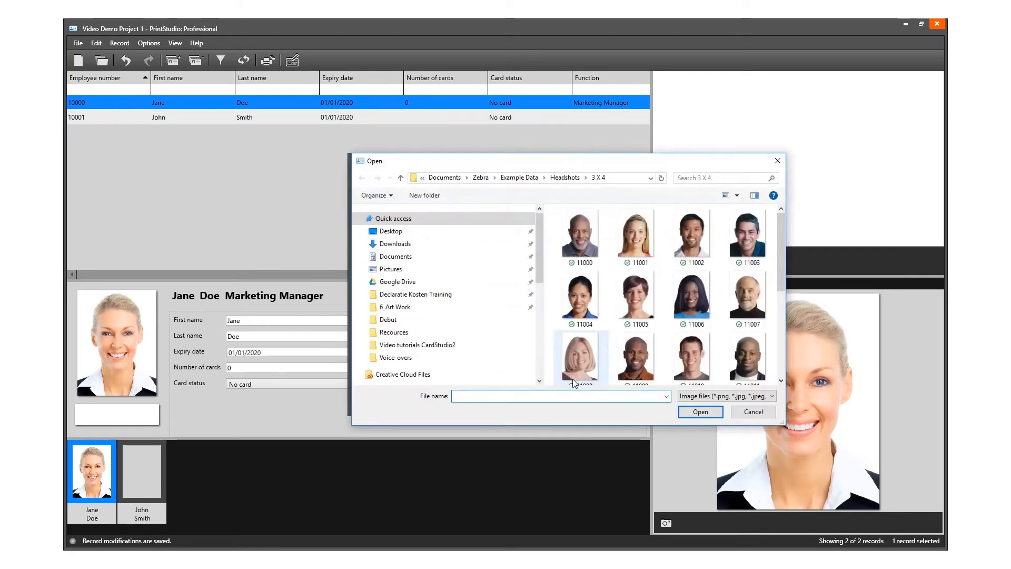
{"action": "scroll", "scroll_direction": "down", "scroll_amount": 3}
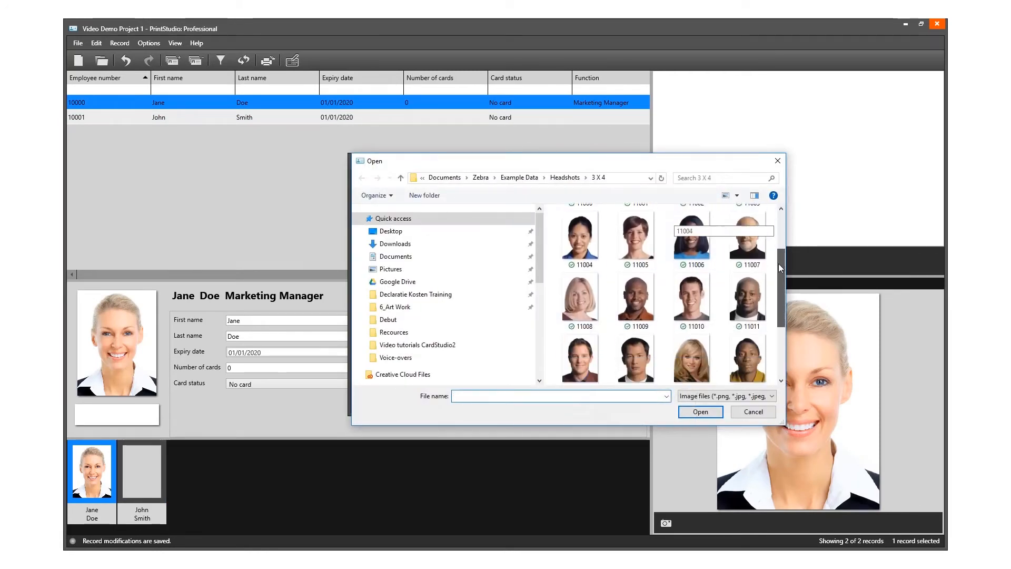
{"action": "left_click", "coordinate": [580, 293]}
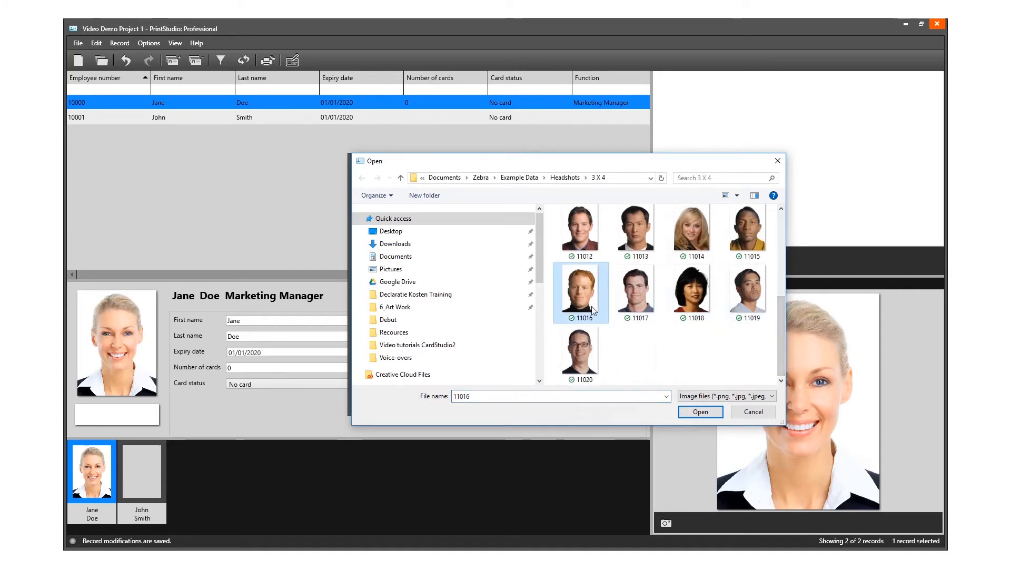
{"action": "left_click", "coordinate": [699, 411]}
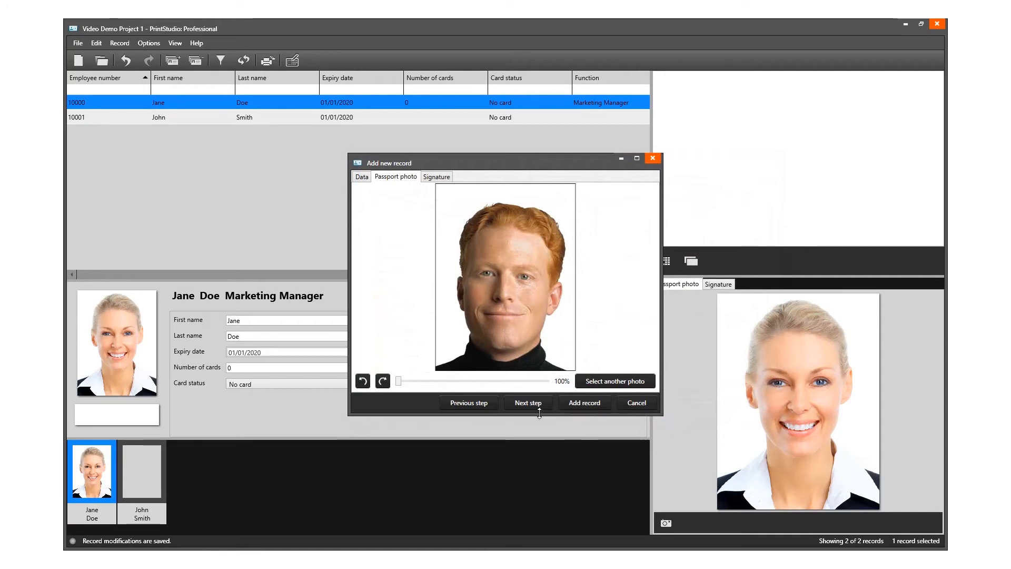
Advance the new record to its Signature step.
{"action": "left_click", "coordinate": [528, 402]}
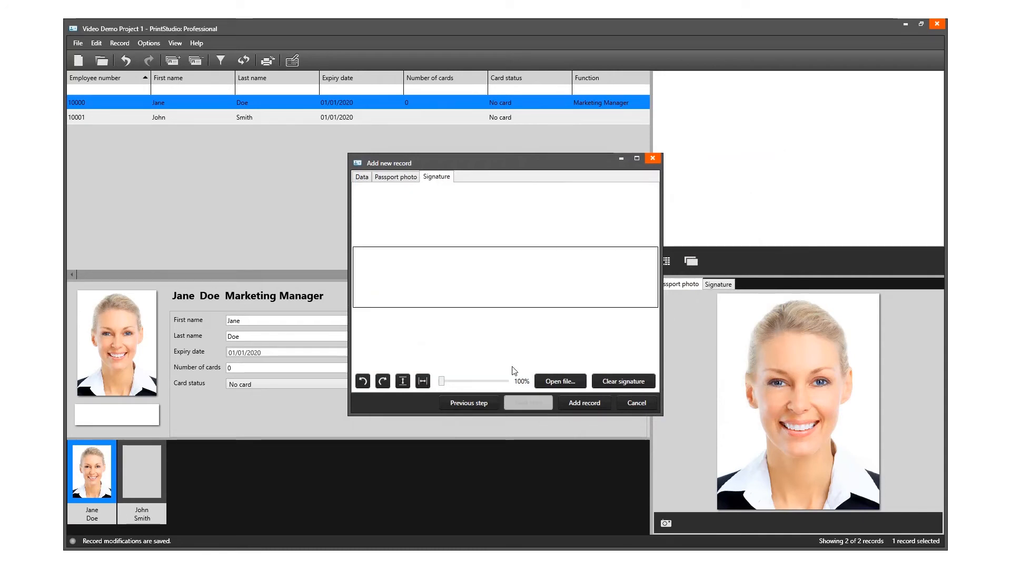
{"action": "mouse_move", "coordinate": [517, 356]}
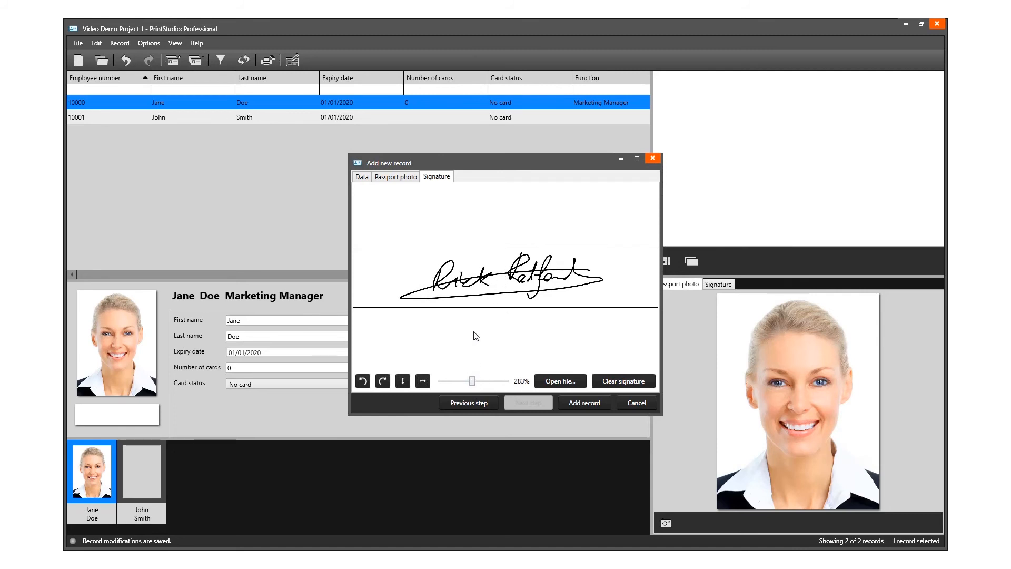
{"action": "mouse_move", "coordinate": [374, 227]}
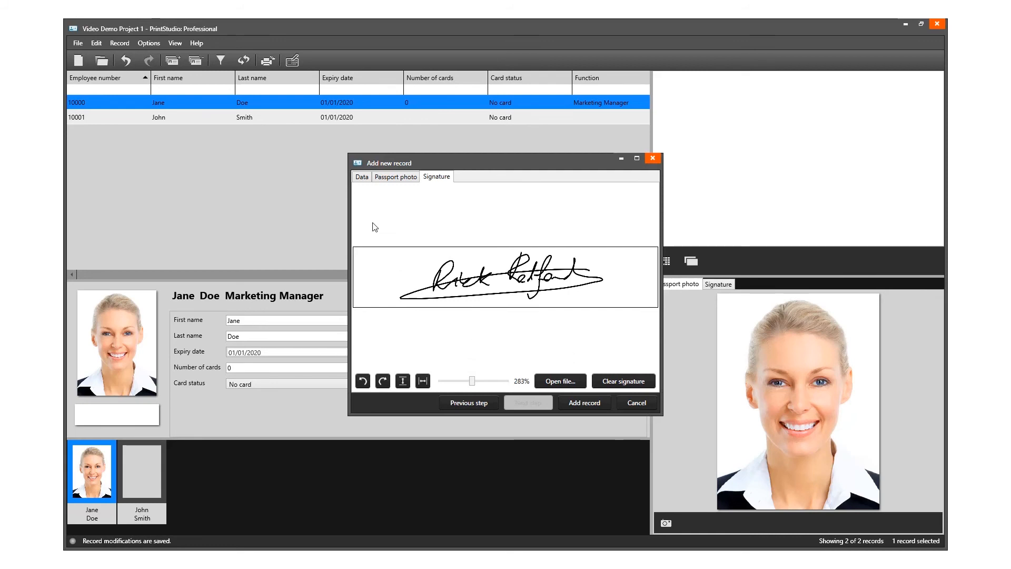
{"action": "left_click", "coordinate": [395, 175]}
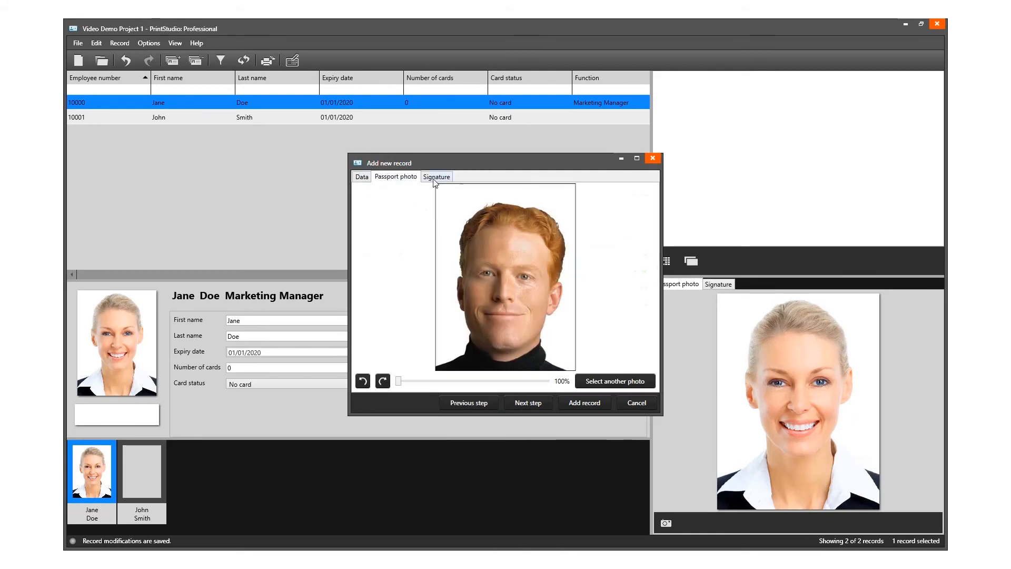
{"action": "left_click", "coordinate": [437, 176]}
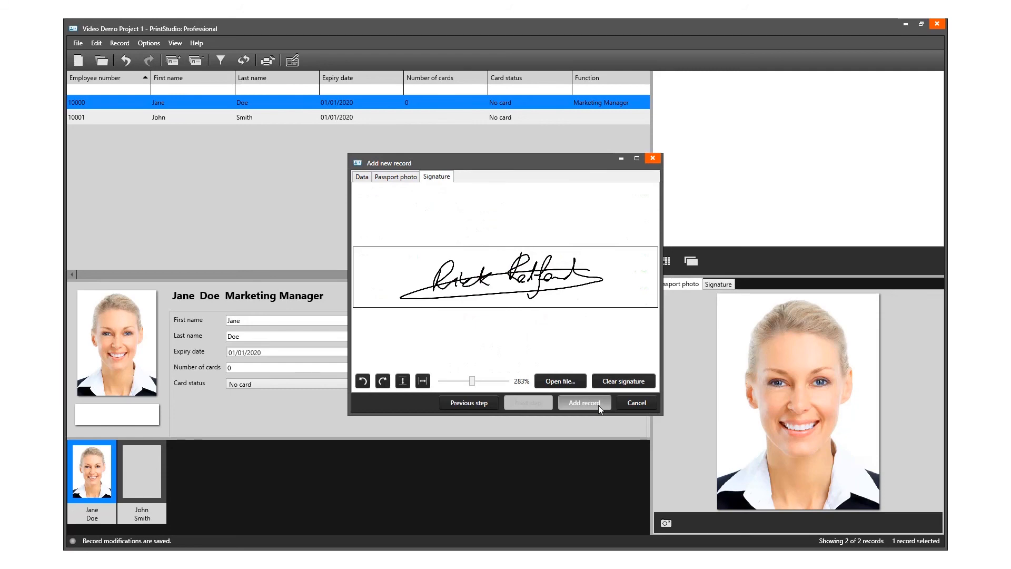